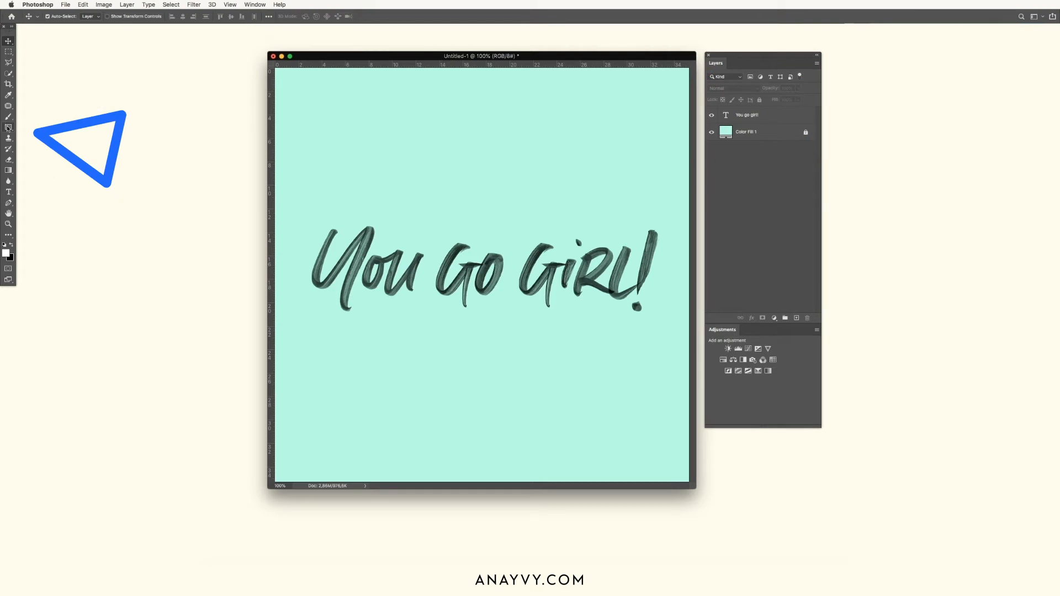
Draw a mint-filled rectangle over the lettering and clip the 'You go girl!' text layer to it
click(9, 127)
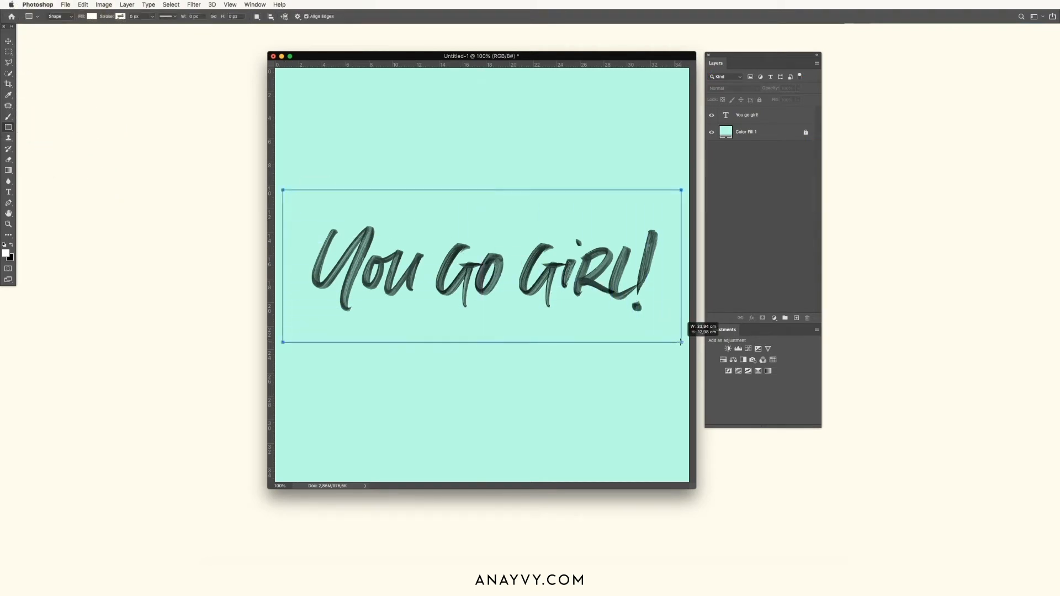
click(142, 15)
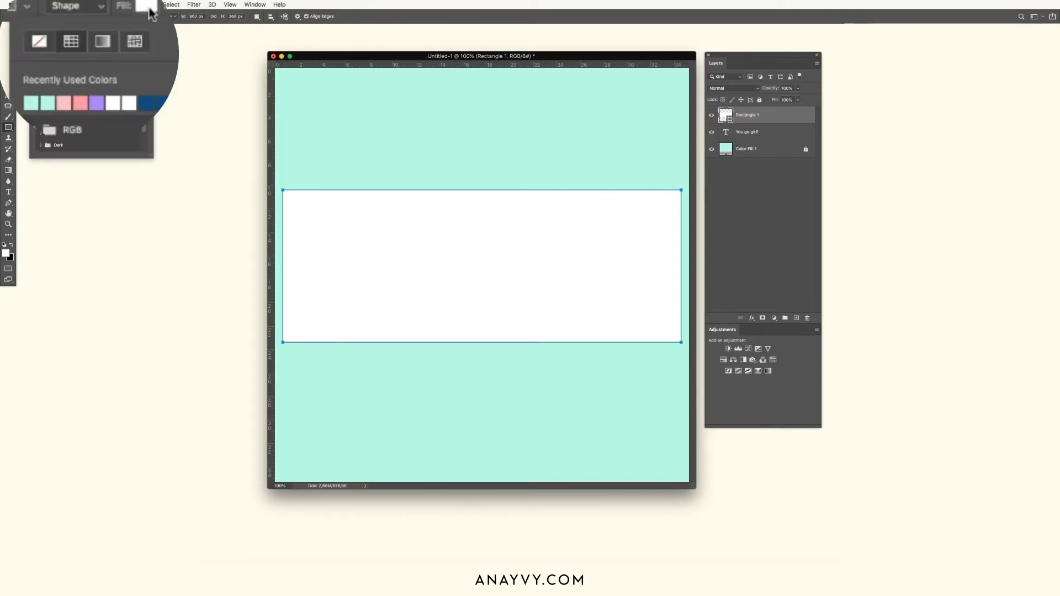
click(32, 102)
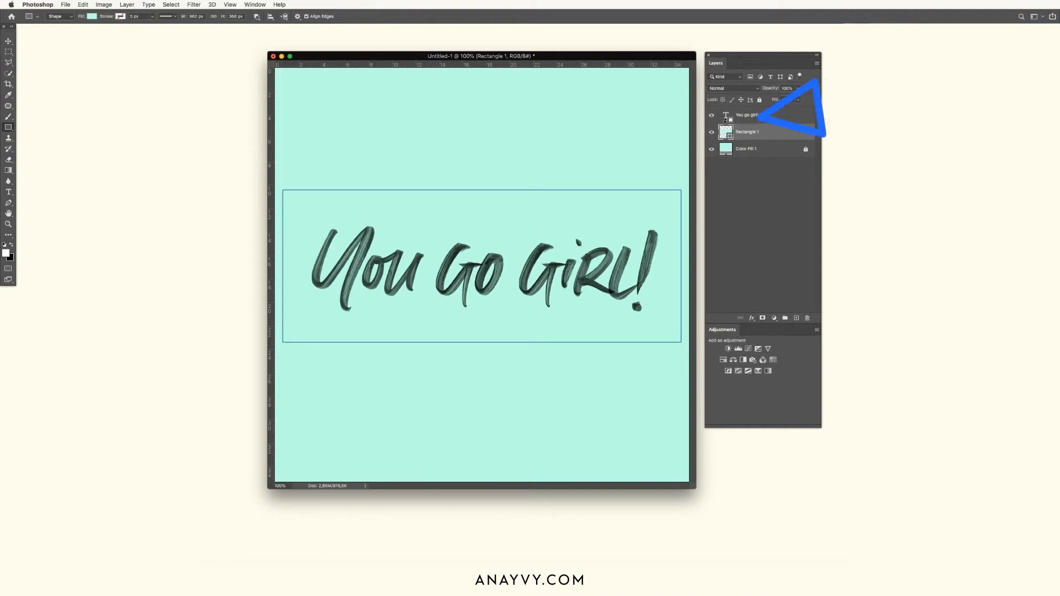
click(748, 131)
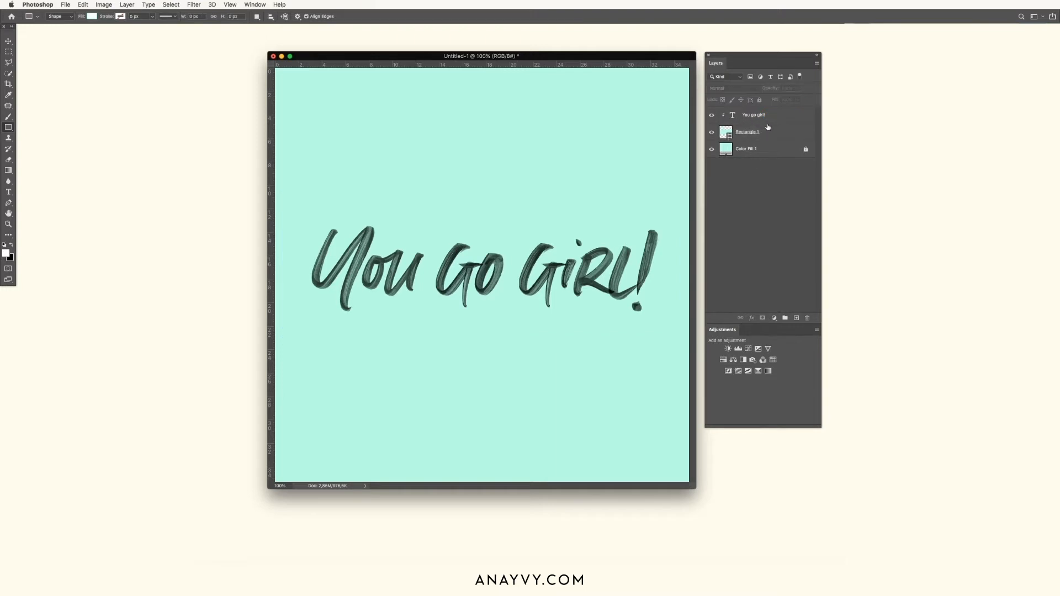
click(747, 131)
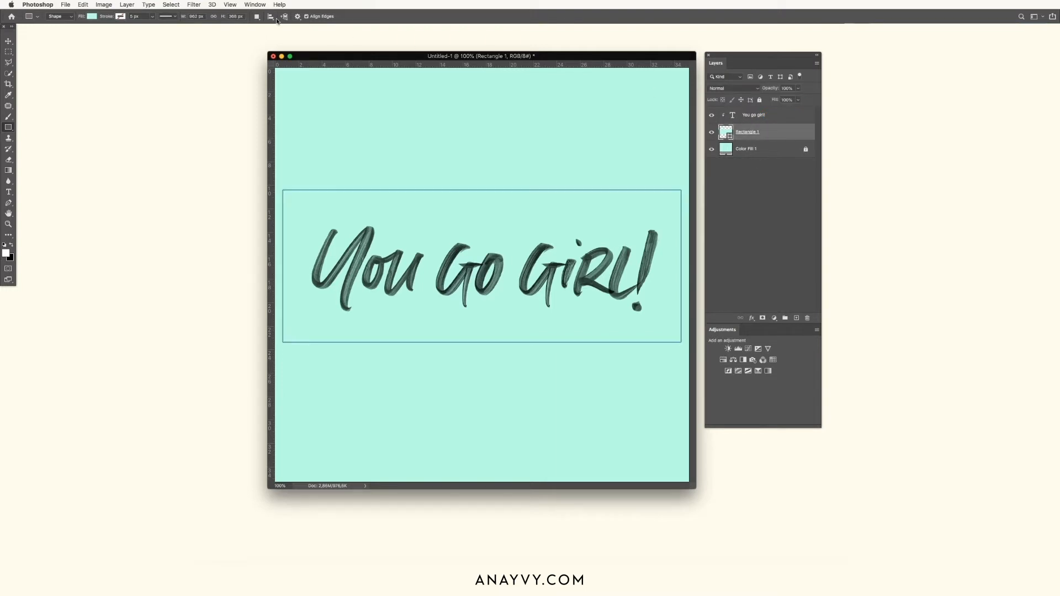
Show the Timeline panel and create a video timeline for the text, rectangle and fill layers
click(254, 5)
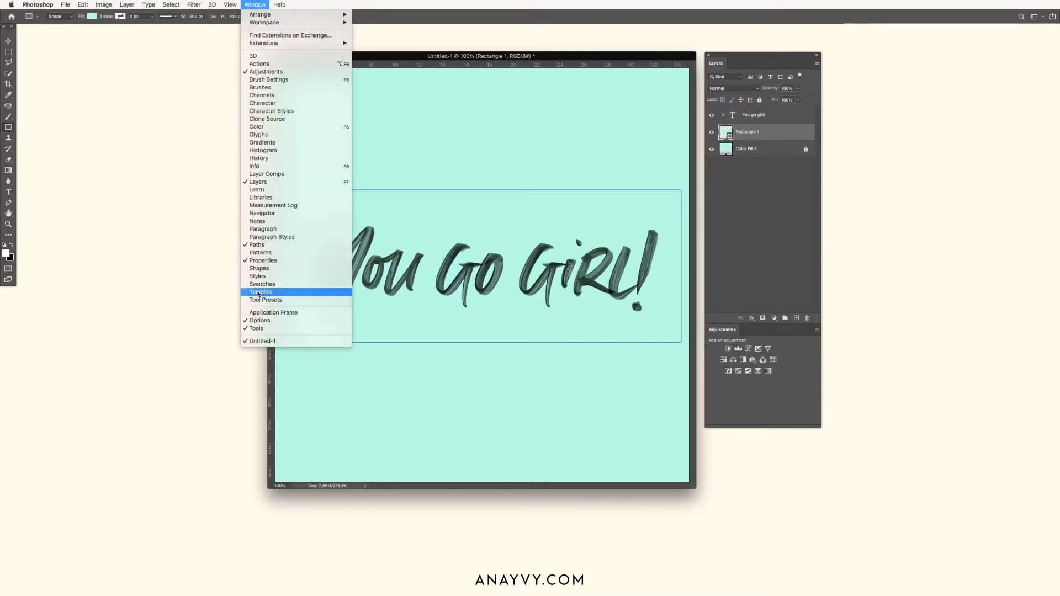
click(260, 291)
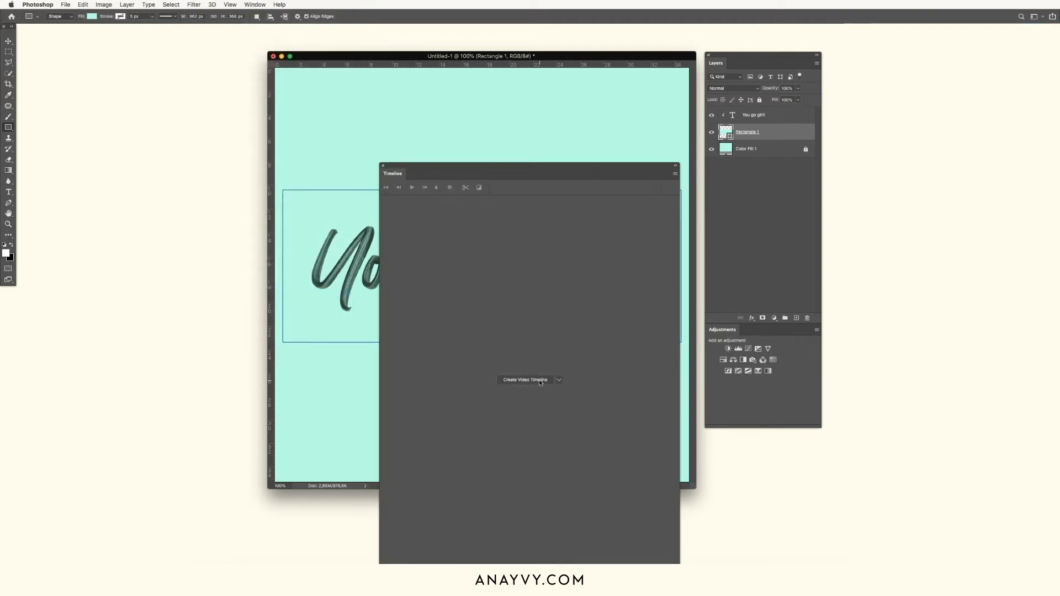
click(525, 379)
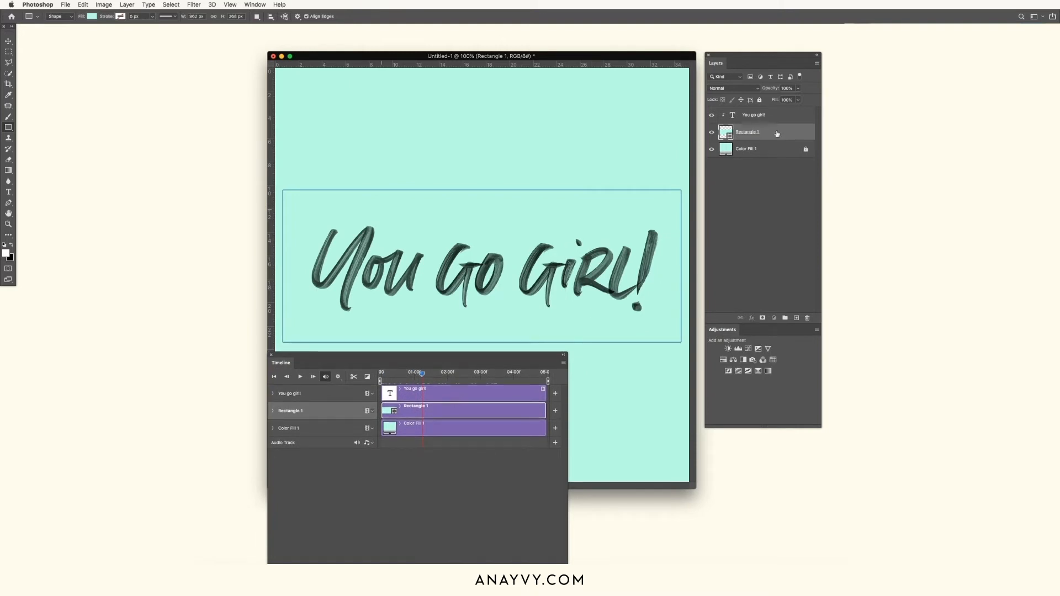
Apply Gaussian Blur to the rectangle as a smart filter on a smart object
click(194, 4)
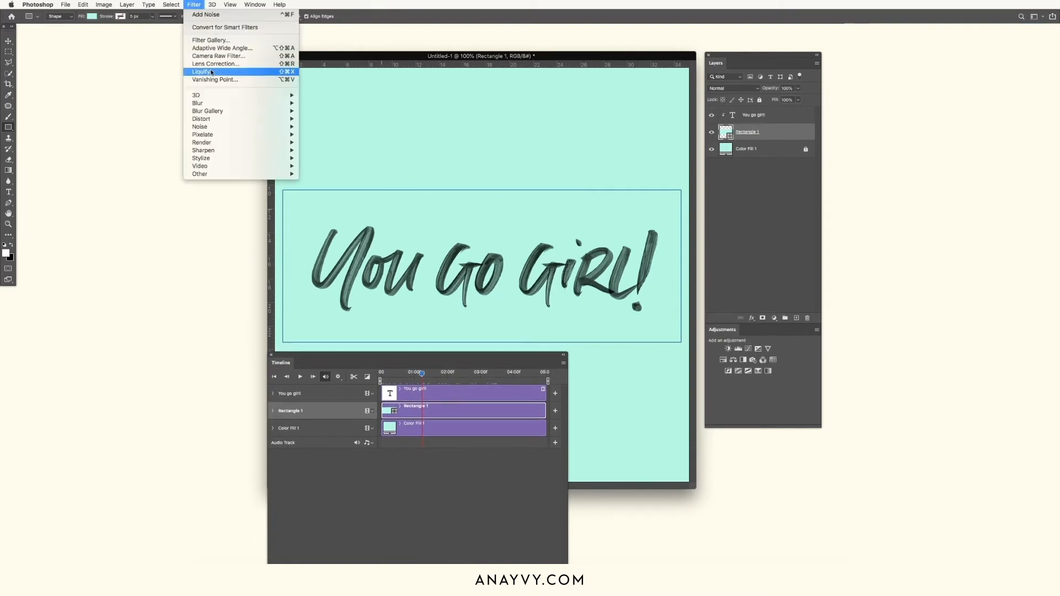
mouse_move(197, 103)
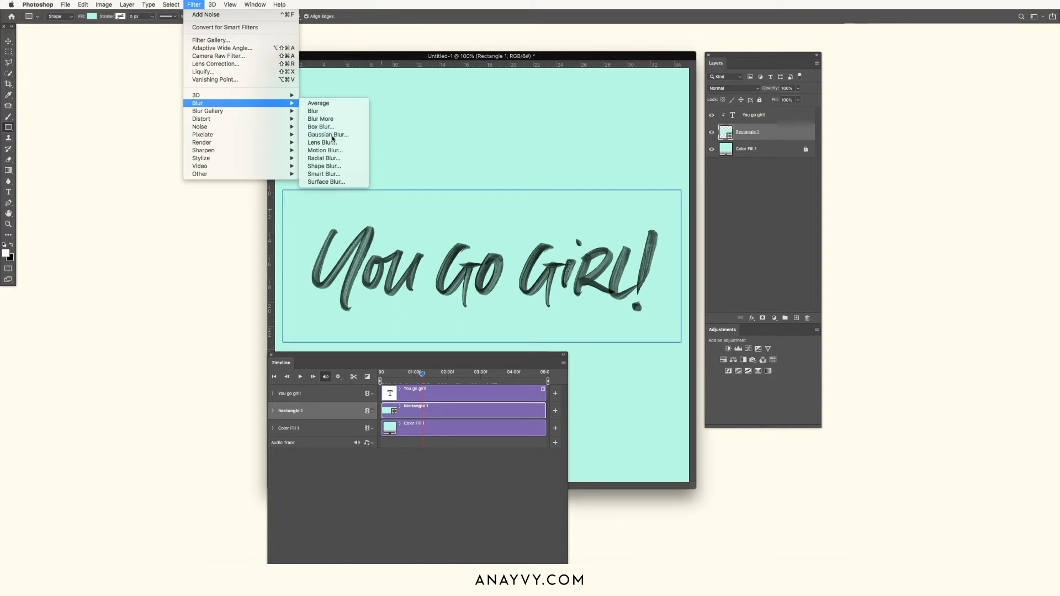
click(326, 134)
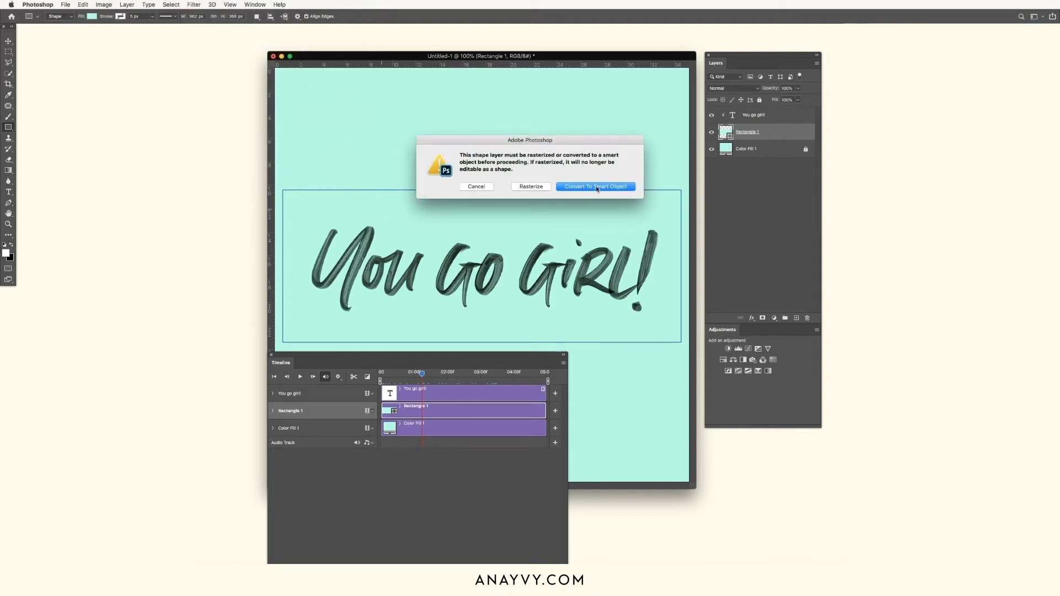
click(595, 186)
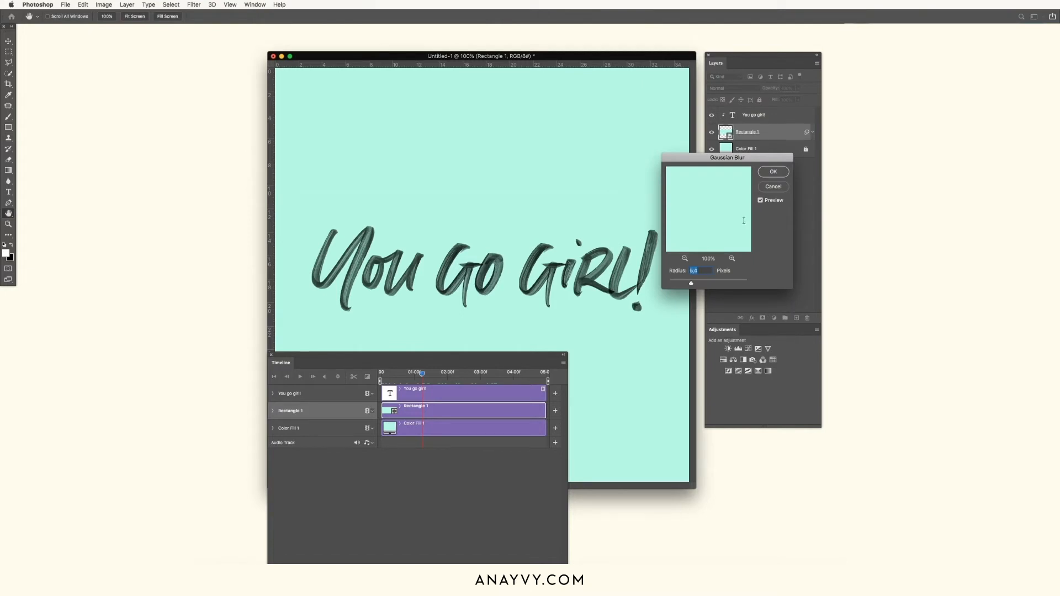
click(773, 171)
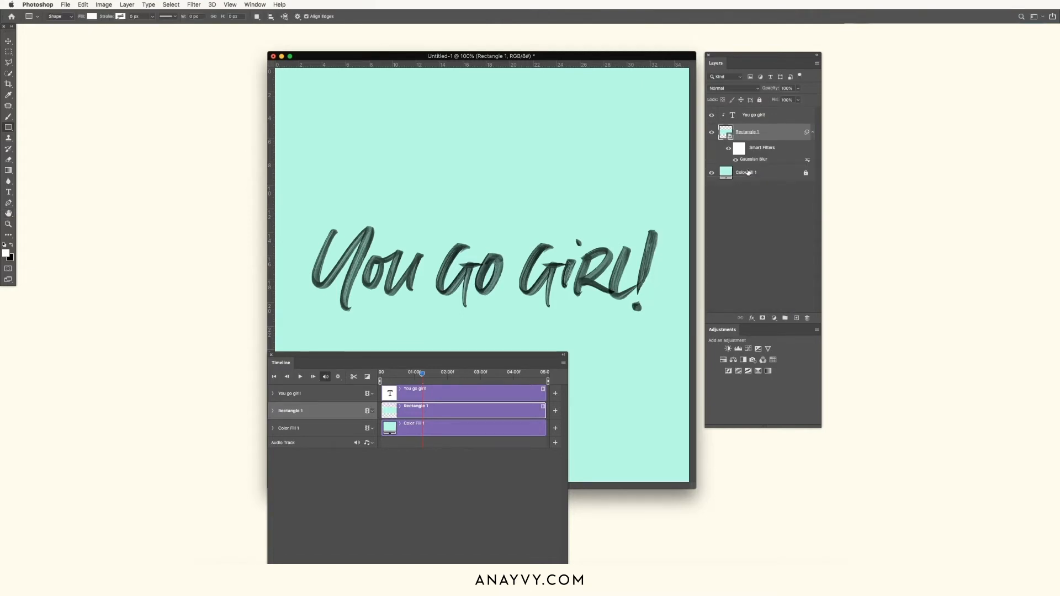
Hide the mint fill and raise the Gaussian Blur radius to about 13.4 px for soft edges
click(709, 172)
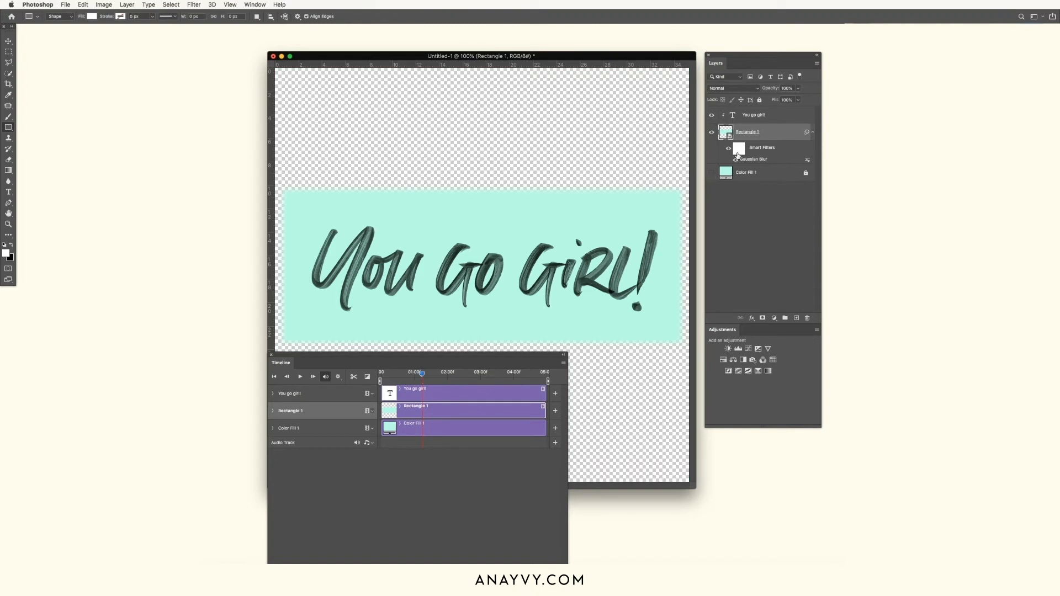
double_click(752, 159)
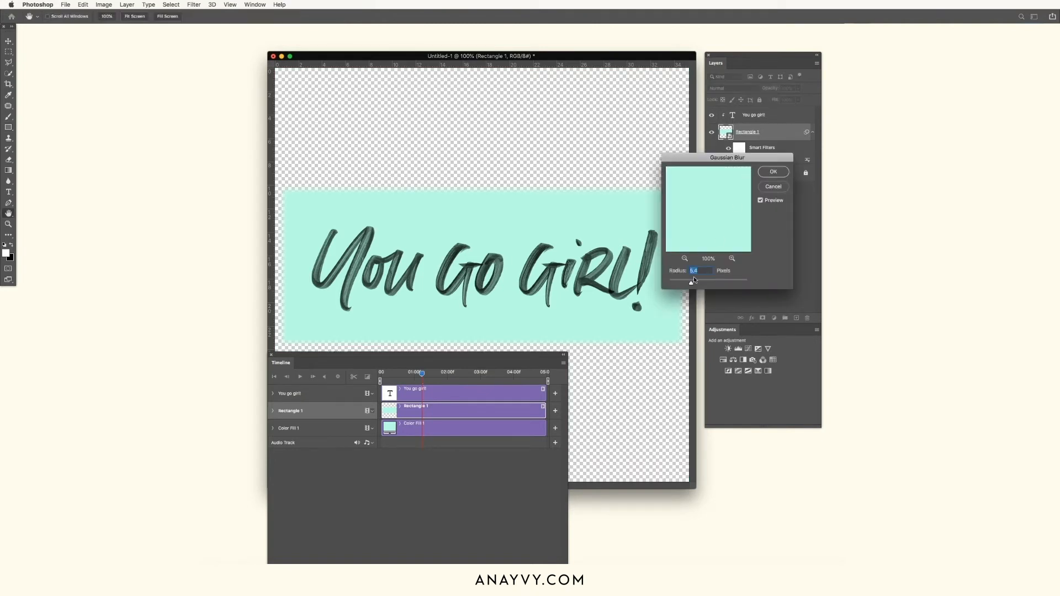
drag(688, 279, 698, 279)
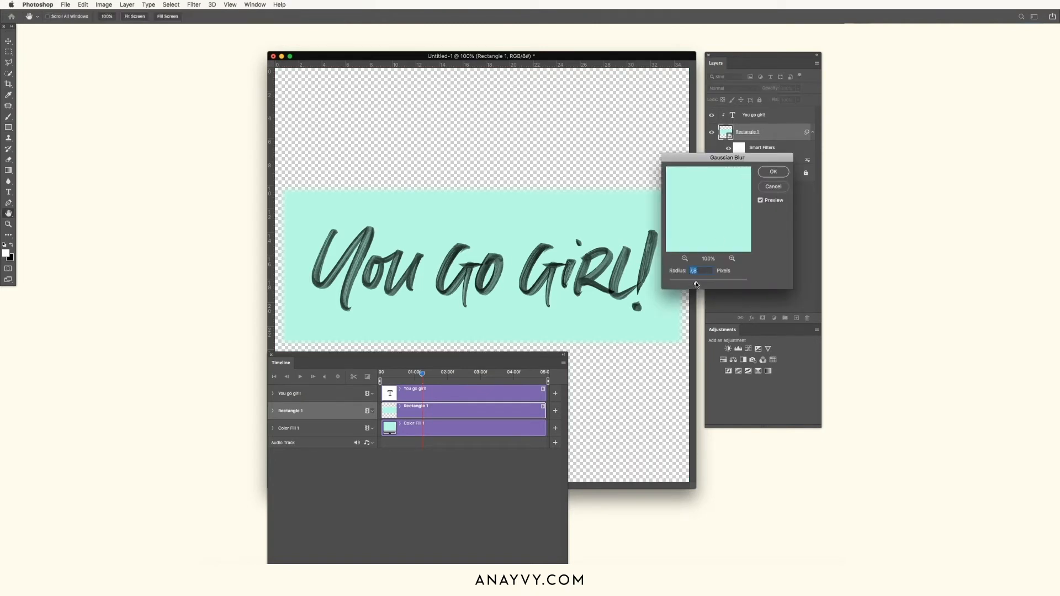
drag(694, 282, 701, 283)
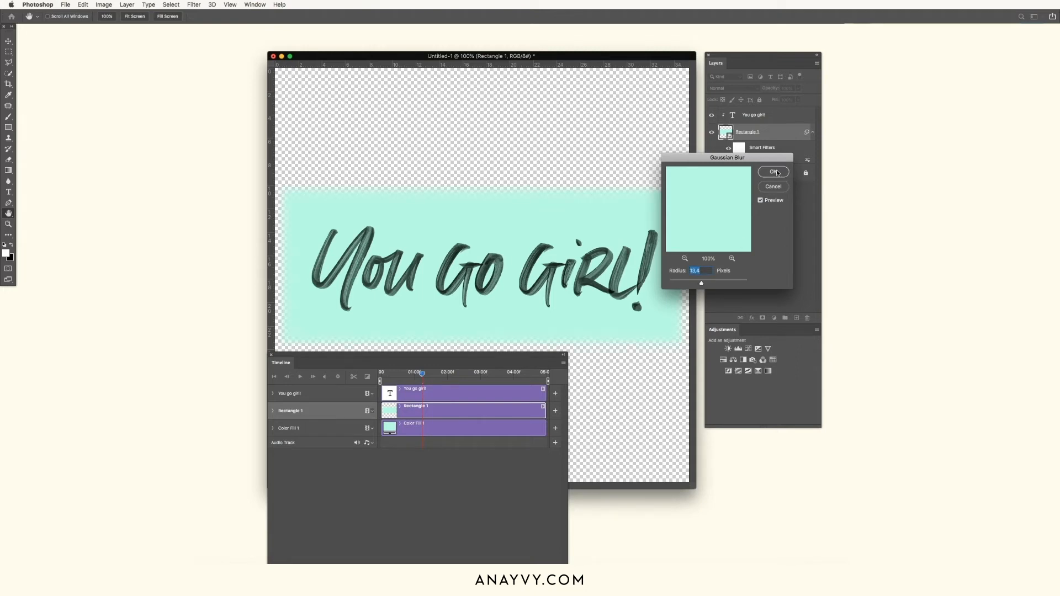
click(773, 172)
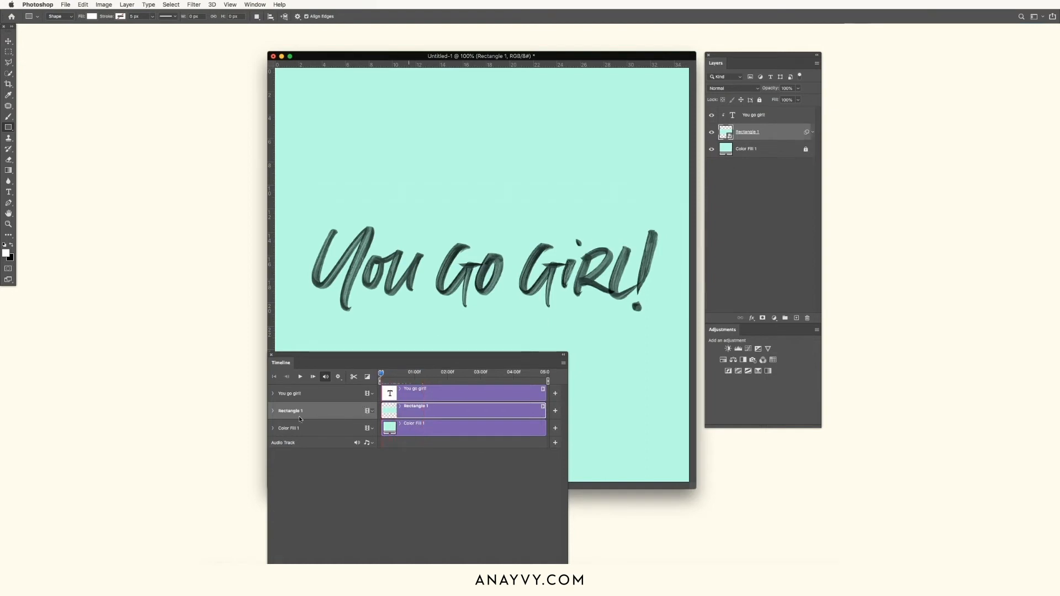
Expand the Rectangle 1 track and set a Transform keyframe at frame 0
click(273, 411)
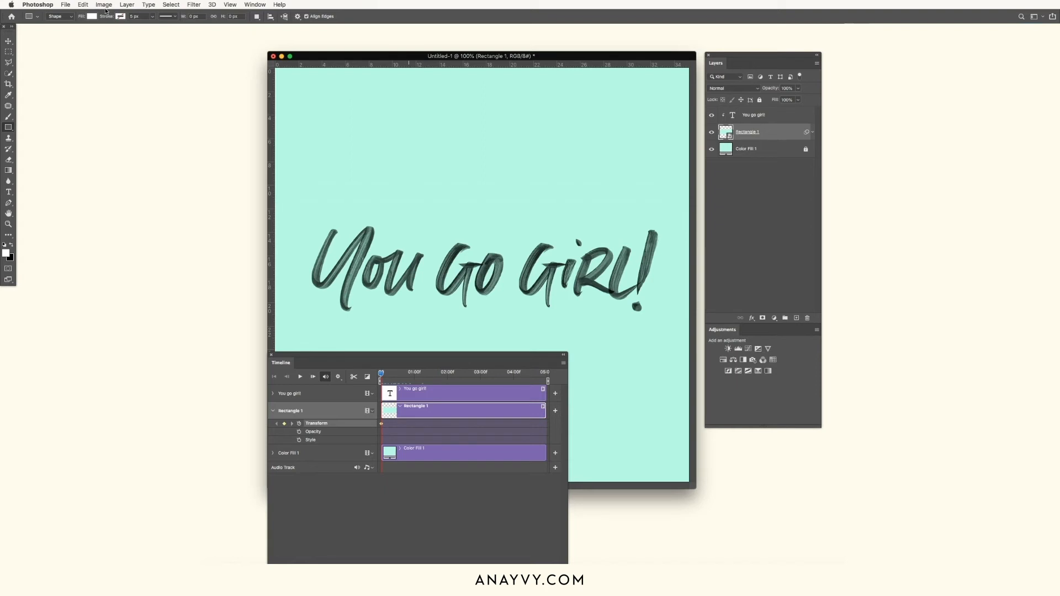
click(83, 5)
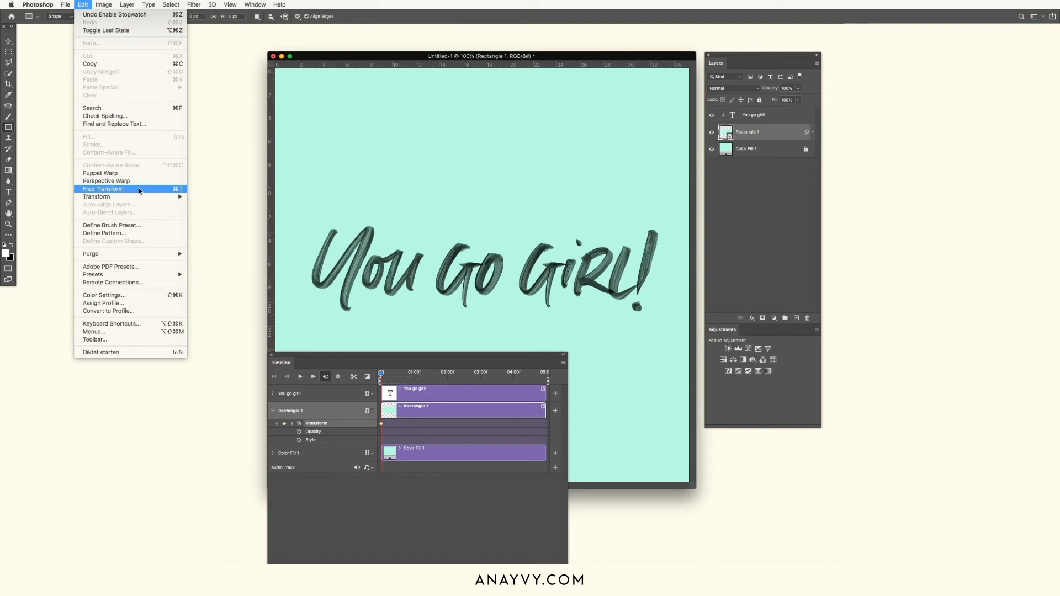
Free-transform the rectangle off the lettering so the canvas shows only mint
key(cmd+t)
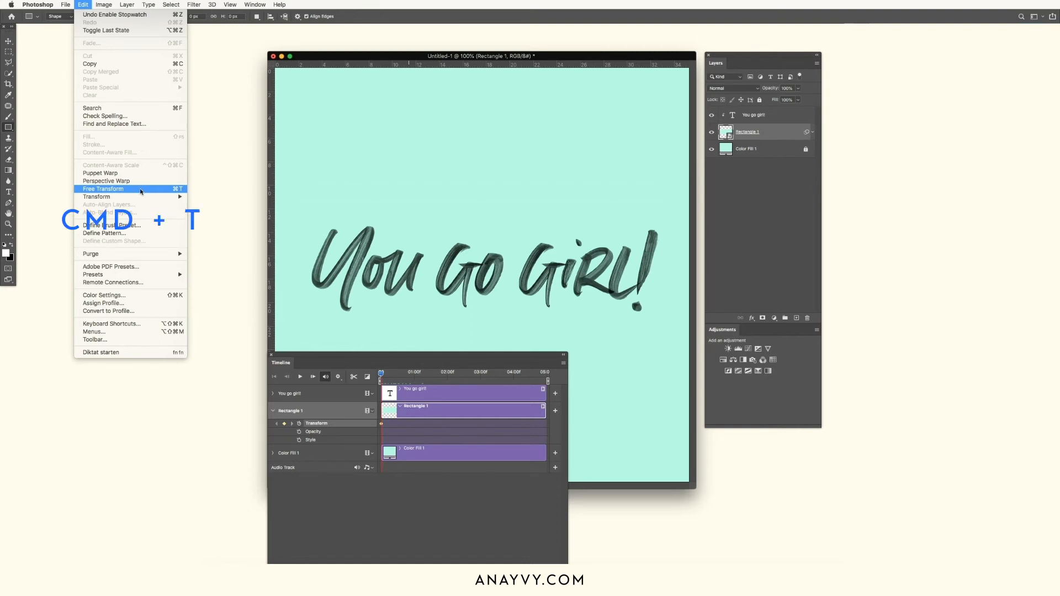
click(103, 189)
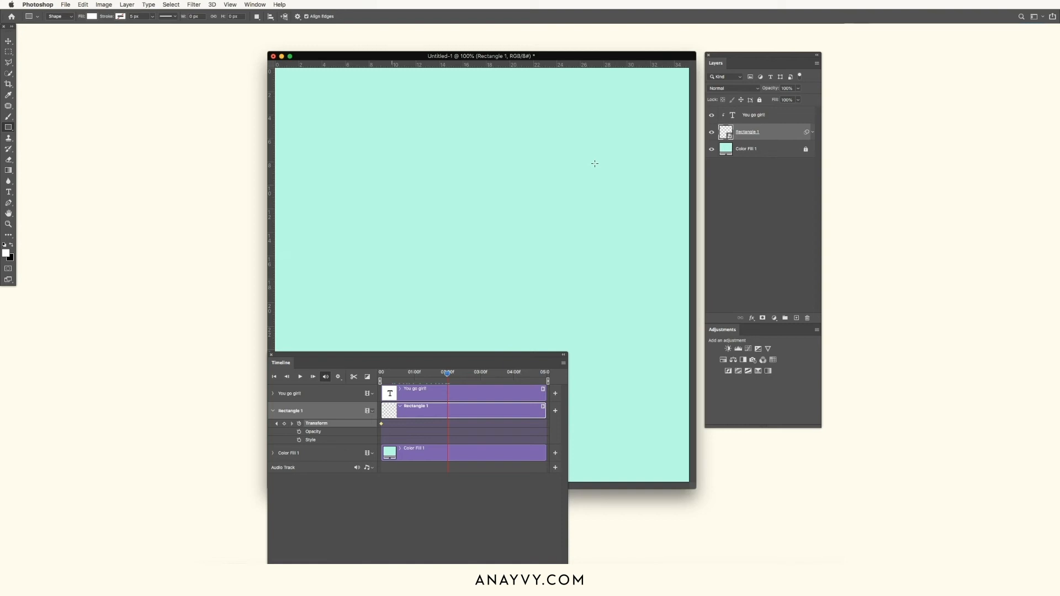
click(82, 4)
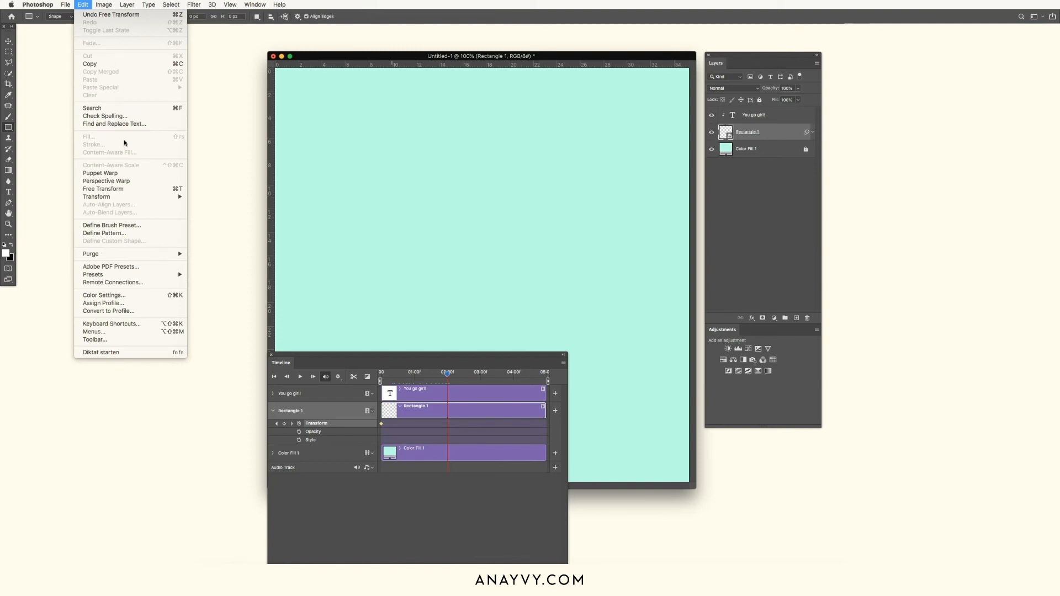
At 02:00 resize the rectangle back over the lettering for a second keyframe, then preview the reveal
key(cmd+t)
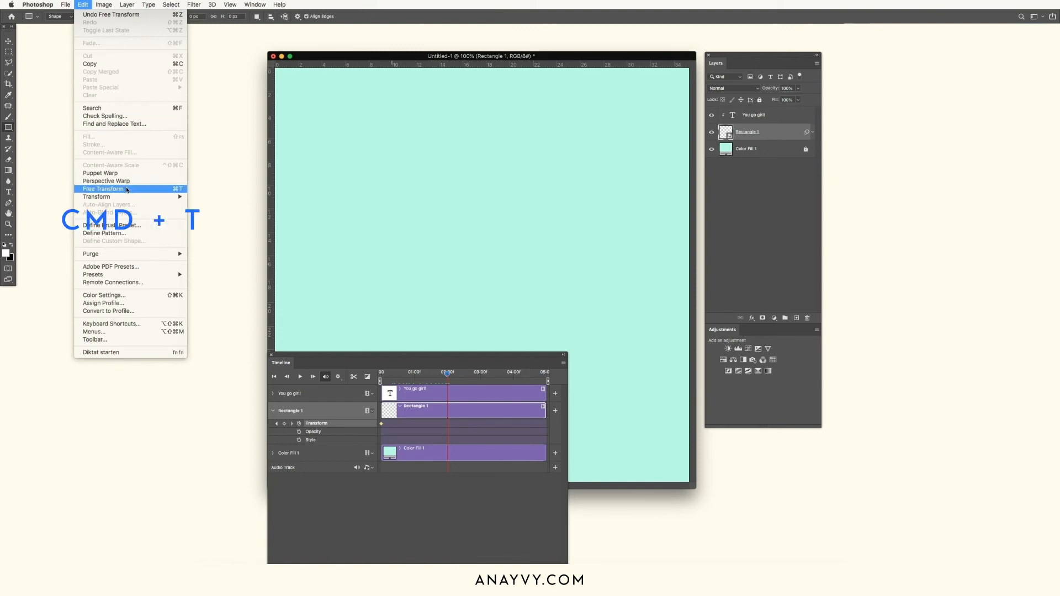
click(103, 188)
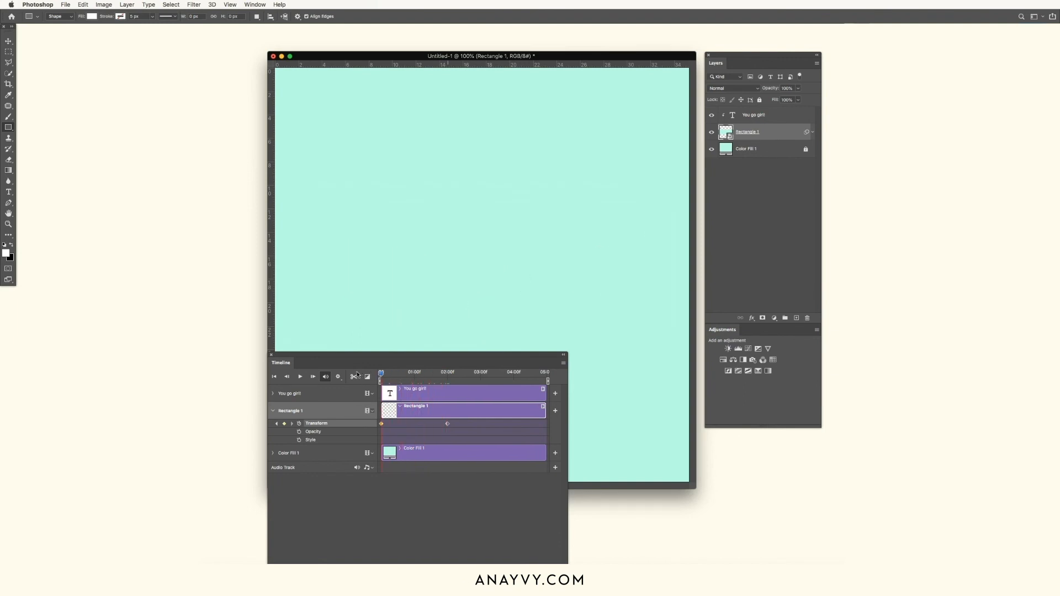
click(299, 377)
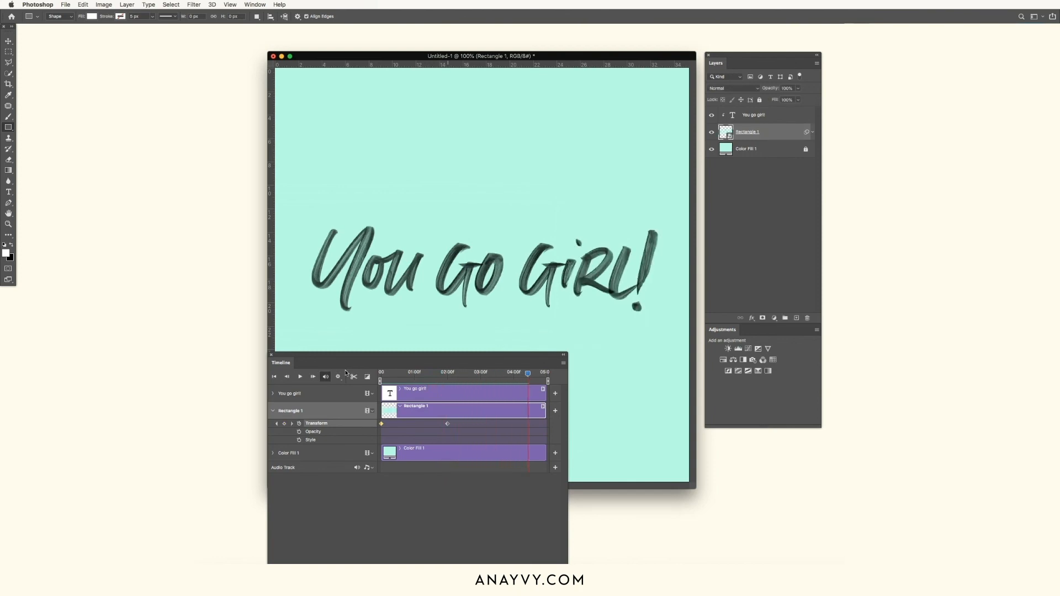
click(65, 4)
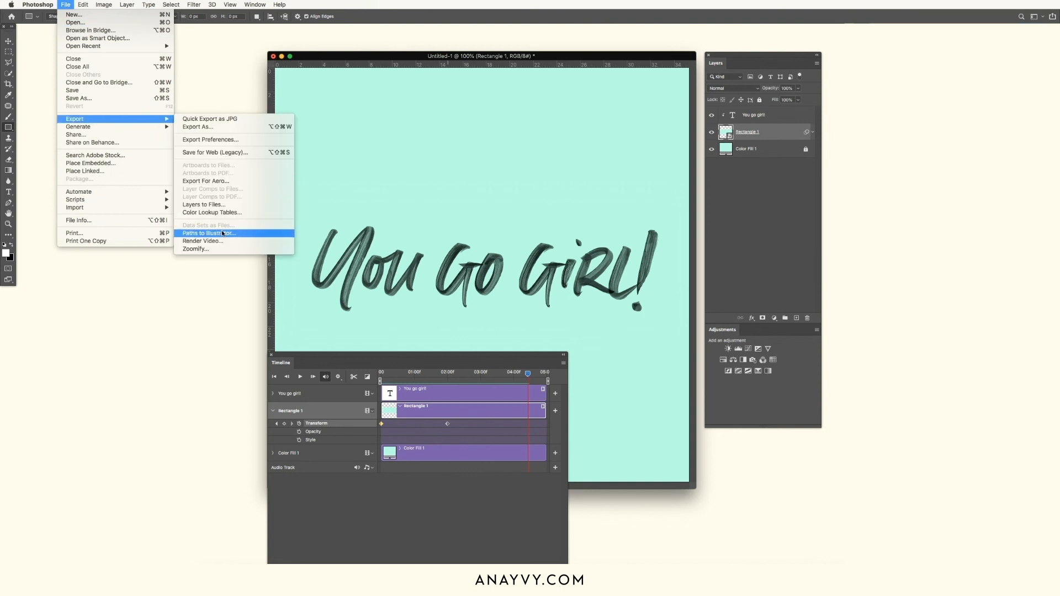
mouse_move(203, 242)
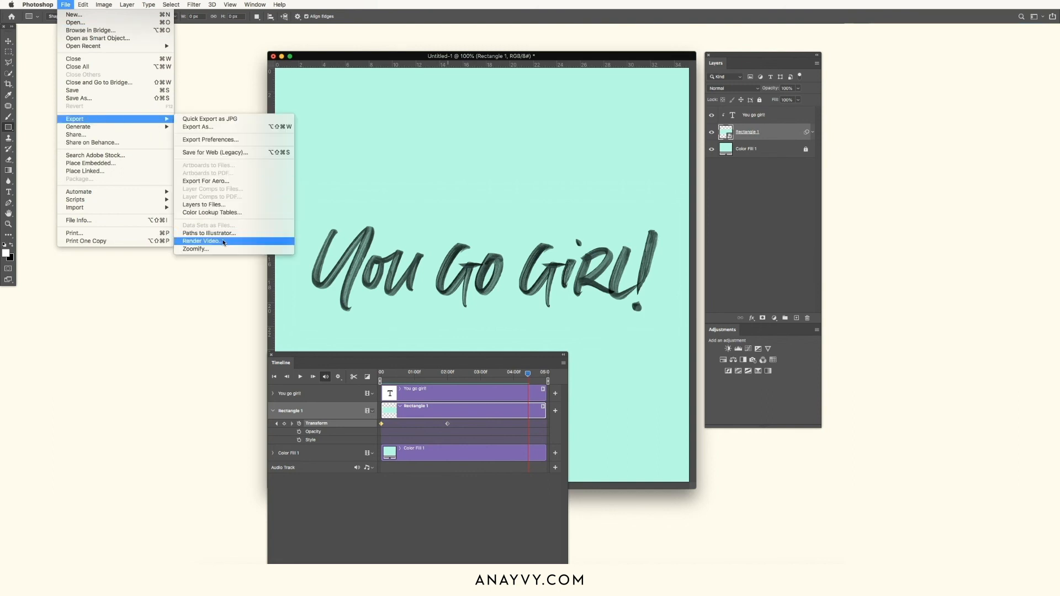
Bring up Render Video with H.264 High Quality at 1000 by 1000
click(200, 241)
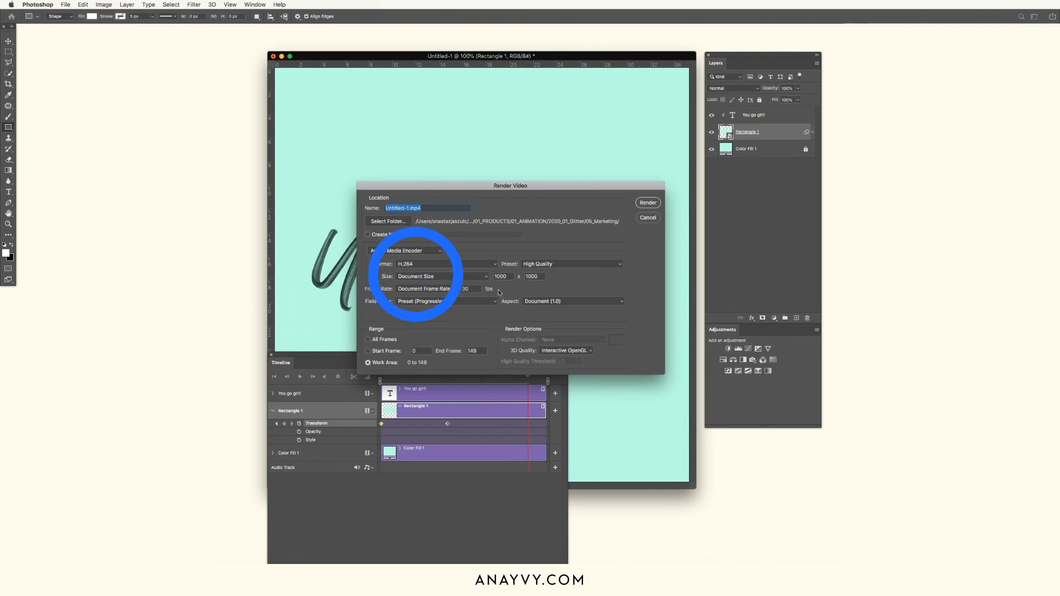